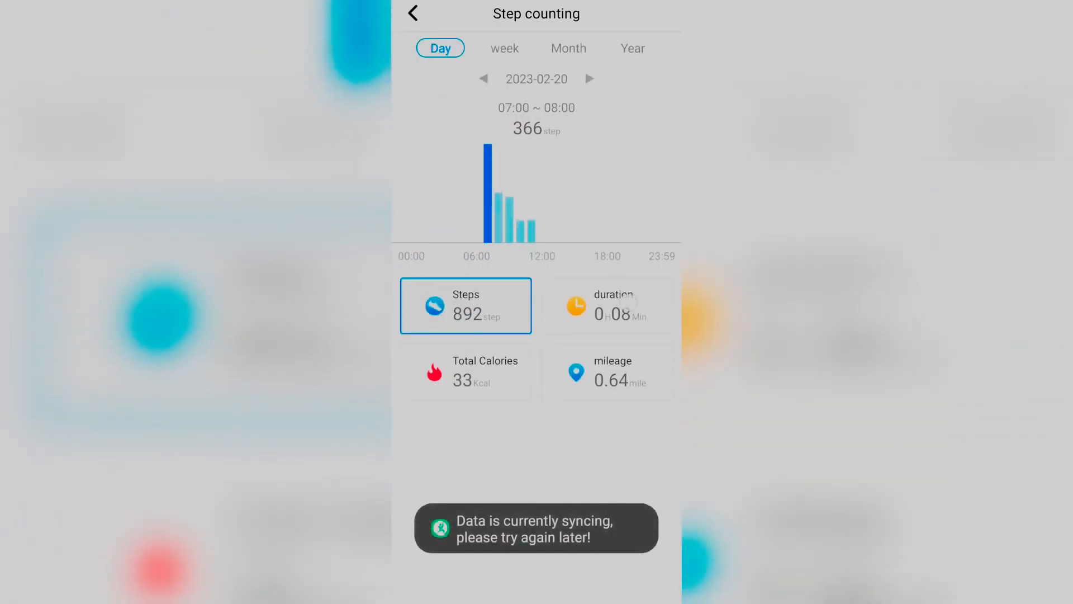
Step: View the day's hourly calories chart, then February 2023's monthly activity-duration chart
{"action": "left_click", "coordinate": [465, 372]}
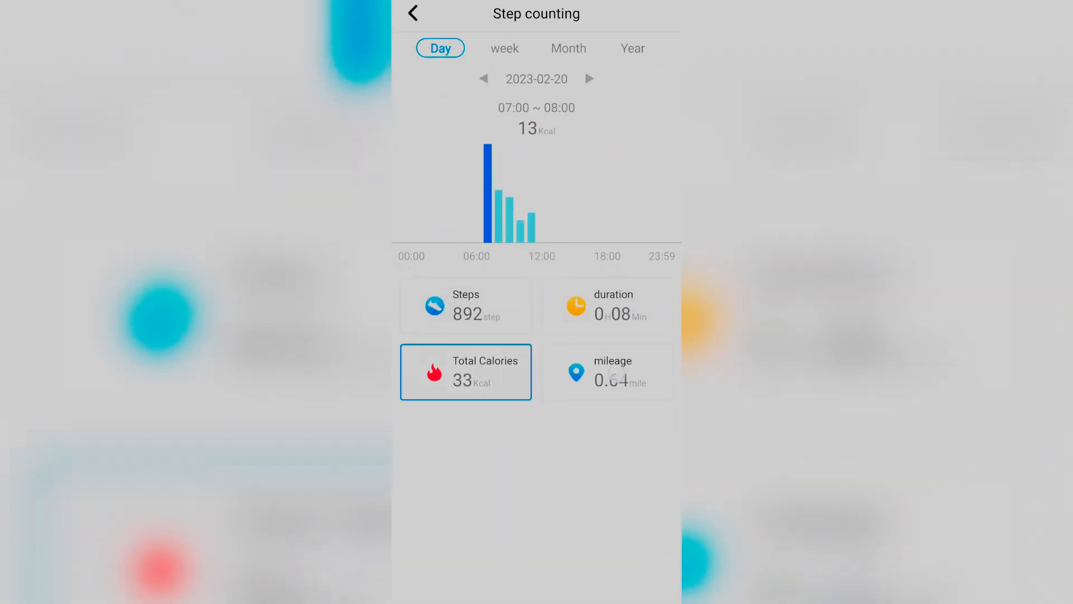
{"action": "left_click", "coordinate": [568, 48]}
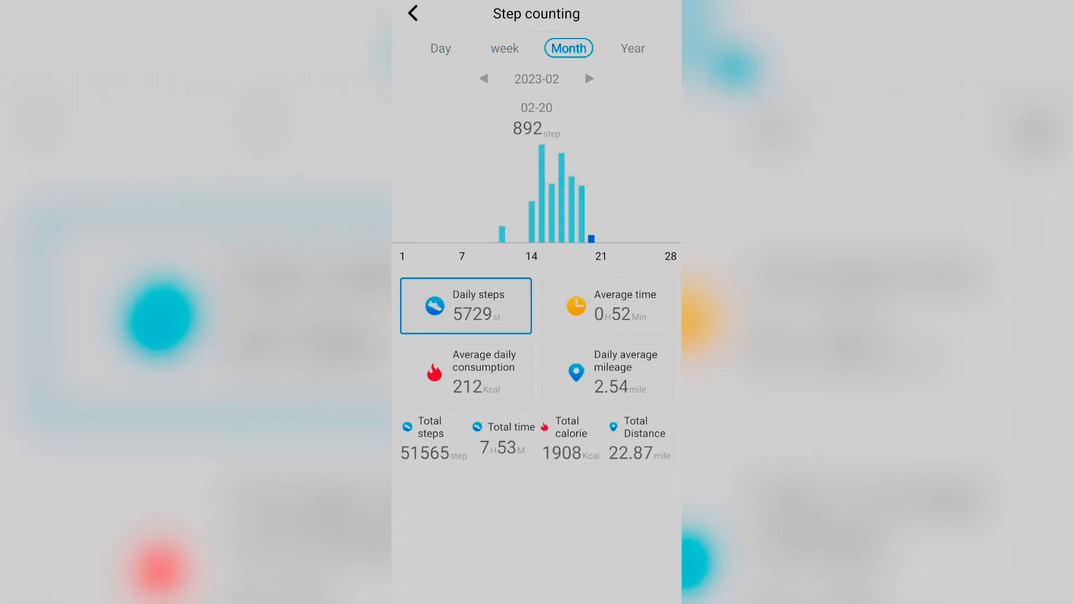
{"action": "left_click", "coordinate": [606, 305]}
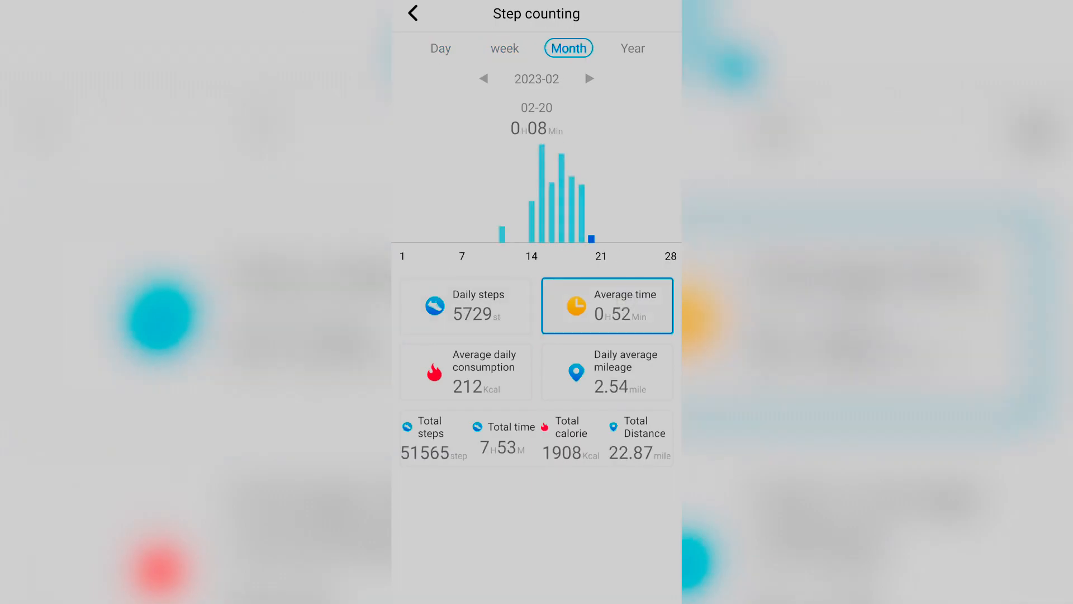
{"action": "left_click", "coordinate": [465, 371]}
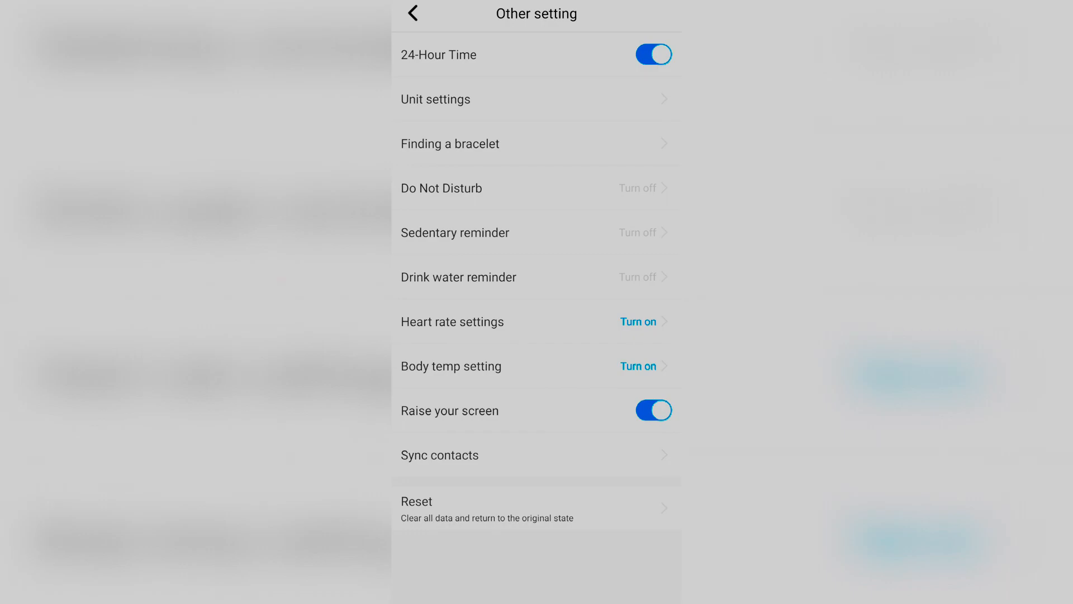
{"action": "left_click", "coordinate": [435, 98]}
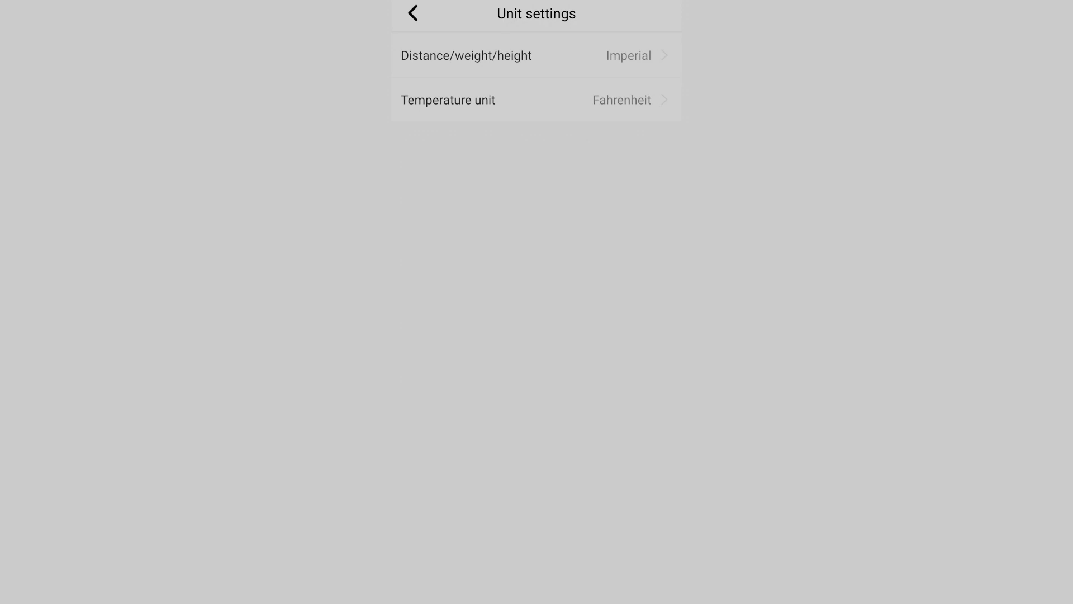
{"action": "left_click", "coordinate": [413, 13]}
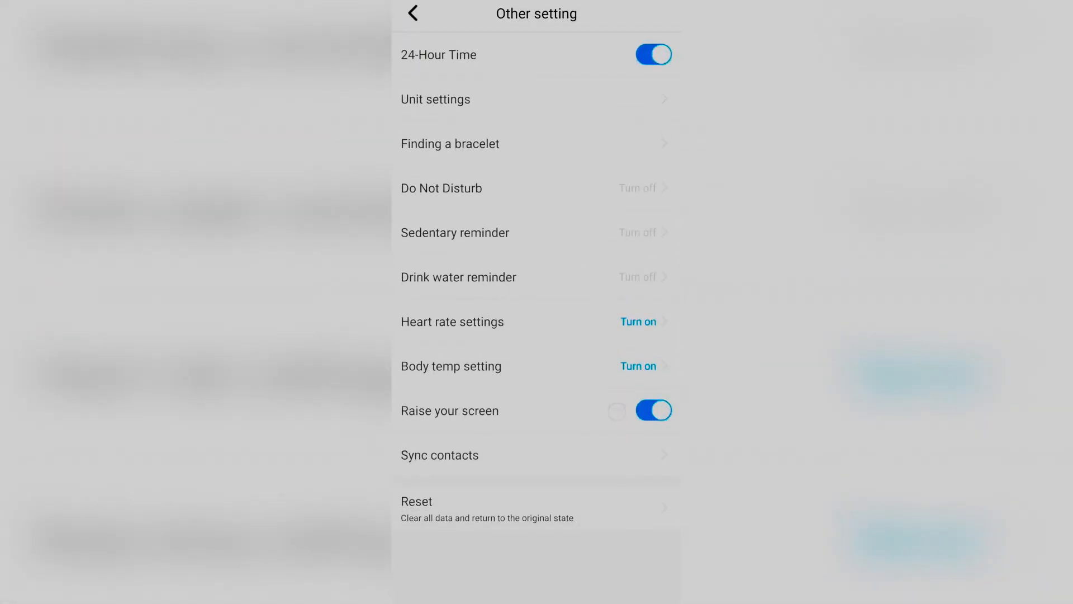
{"action": "left_click", "coordinate": [452, 322]}
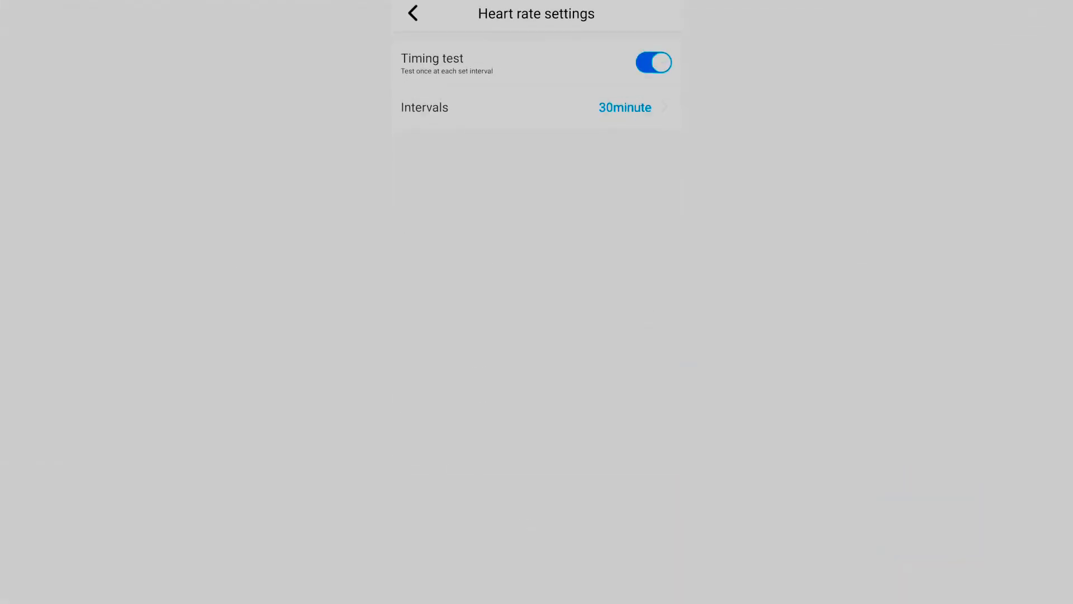
{"action": "left_click", "coordinate": [412, 14]}
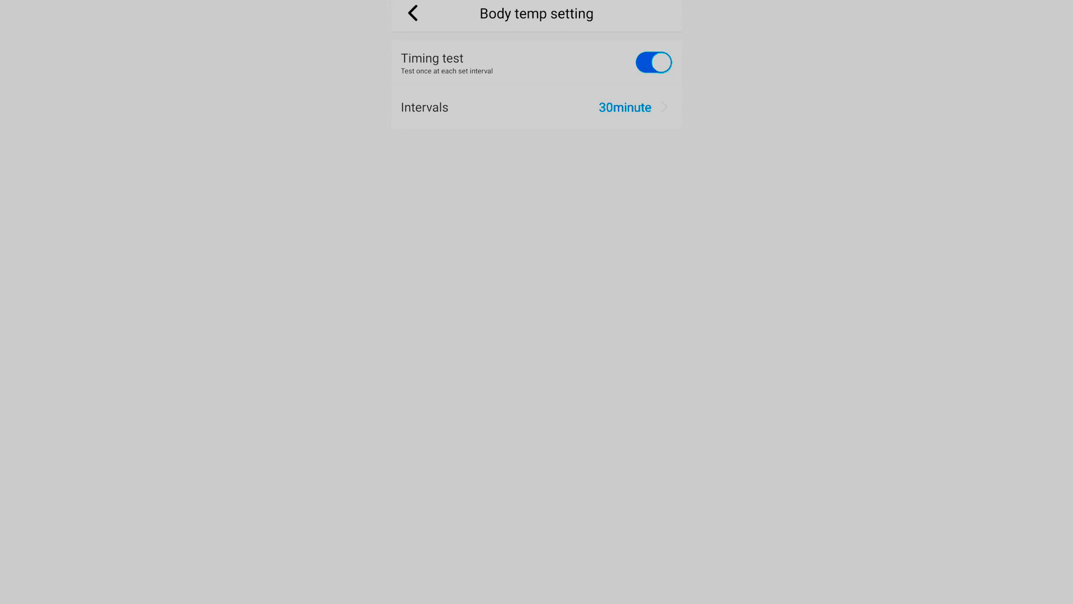
{"action": "left_click", "coordinate": [413, 13]}
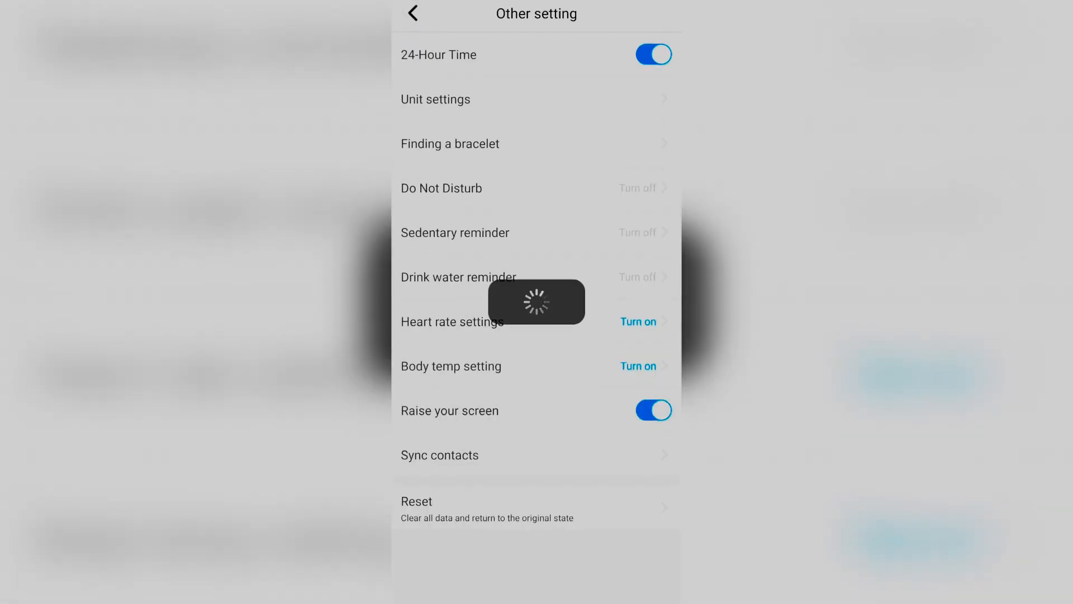